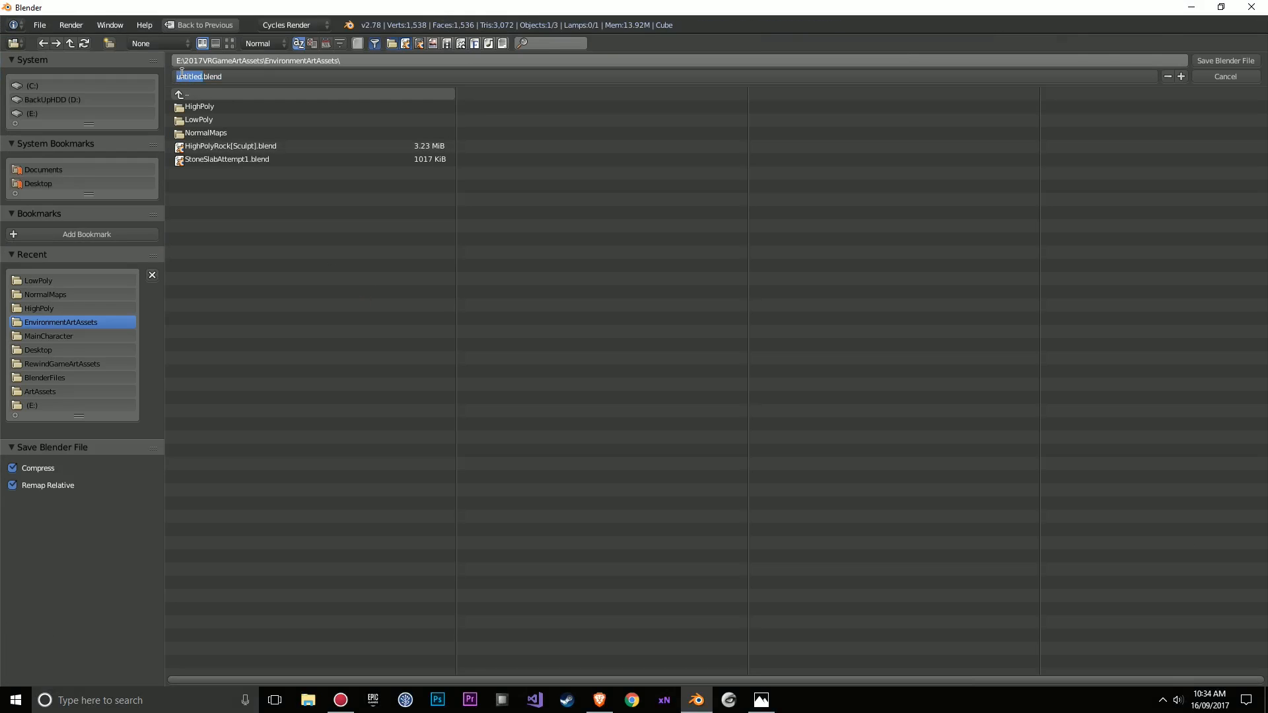
- Replace the 'untitled' file name with BlockSculpt and save BlockSculpt.blend
key(Delete)
text(BlockSculp)
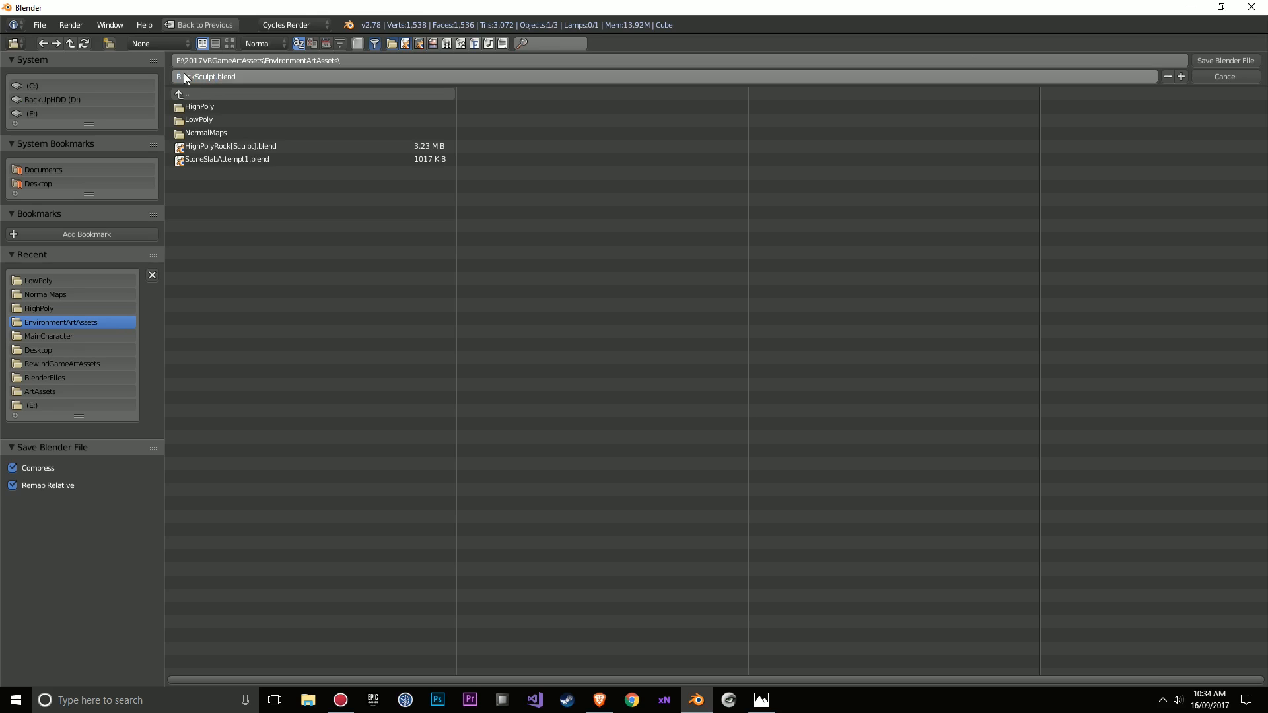
click(1243, 60)
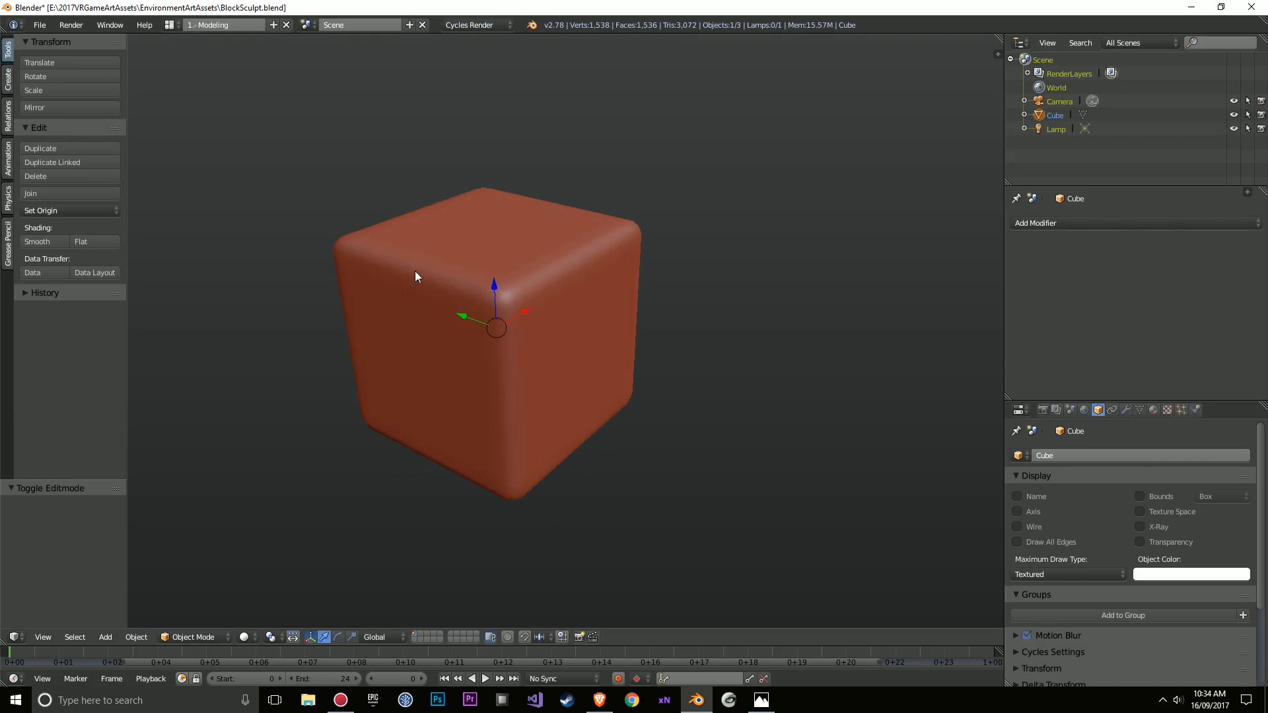
- Switch the cube into Sculpt Mode to begin sculpting
click(192, 636)
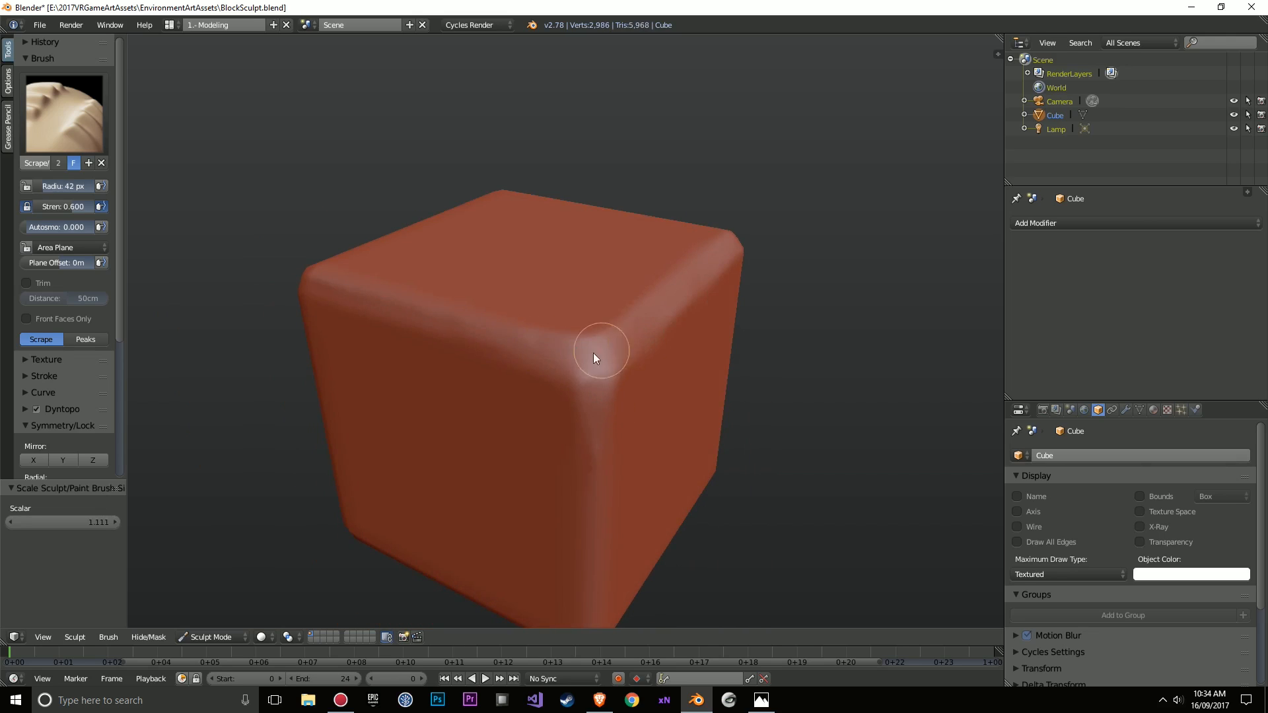
- Scrape flat the cube's upper front corner, right vertical edge, lower edge and top edge
drag(595, 358, 622, 495)
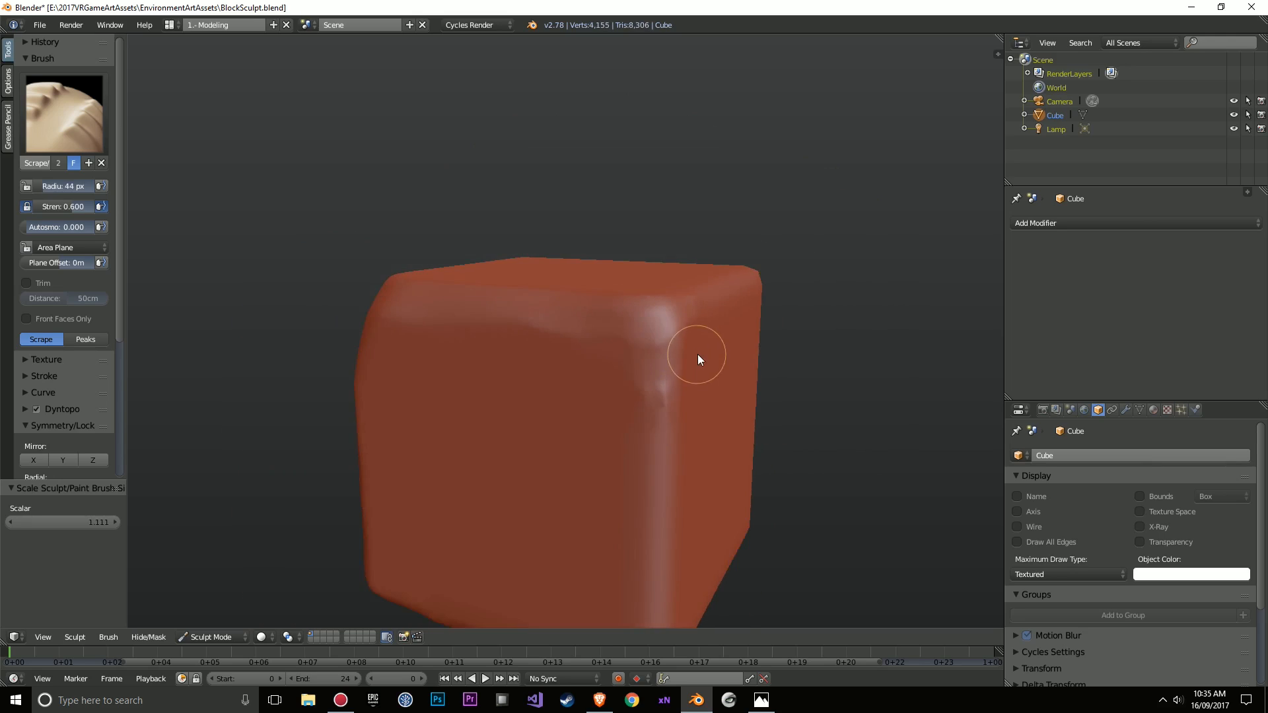
drag(698, 359, 707, 295)
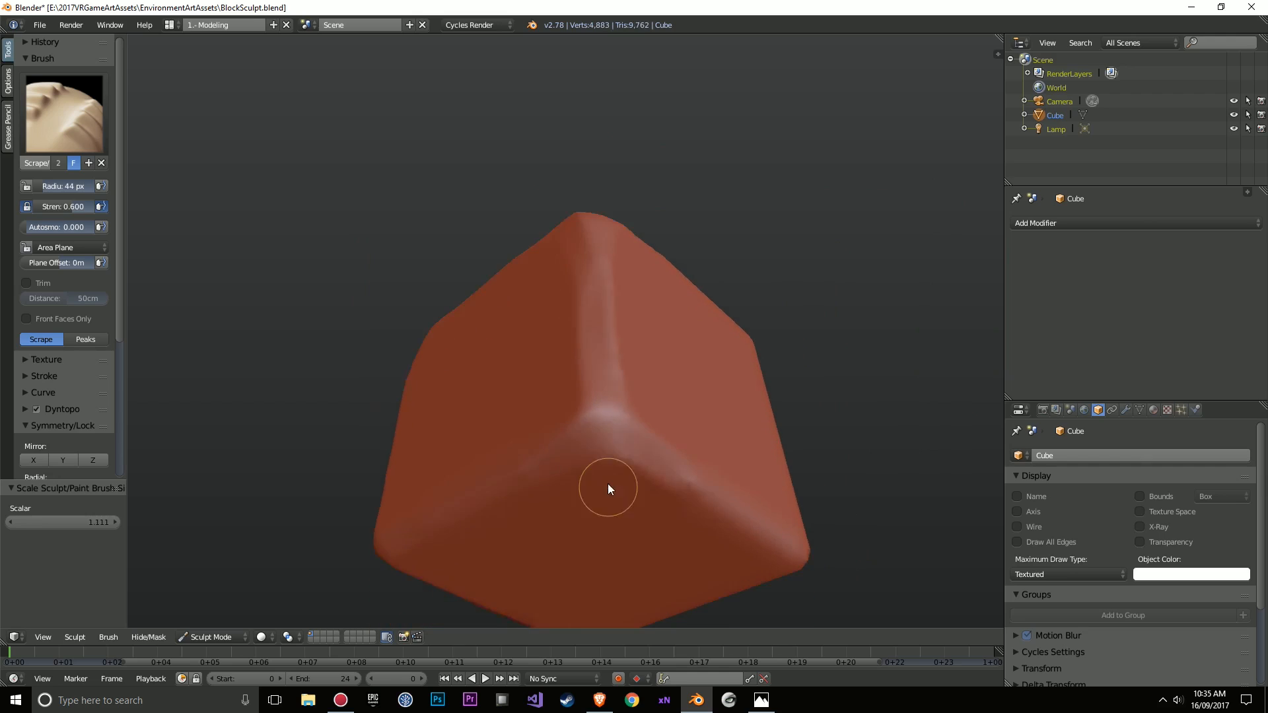
drag(608, 489, 640, 496)
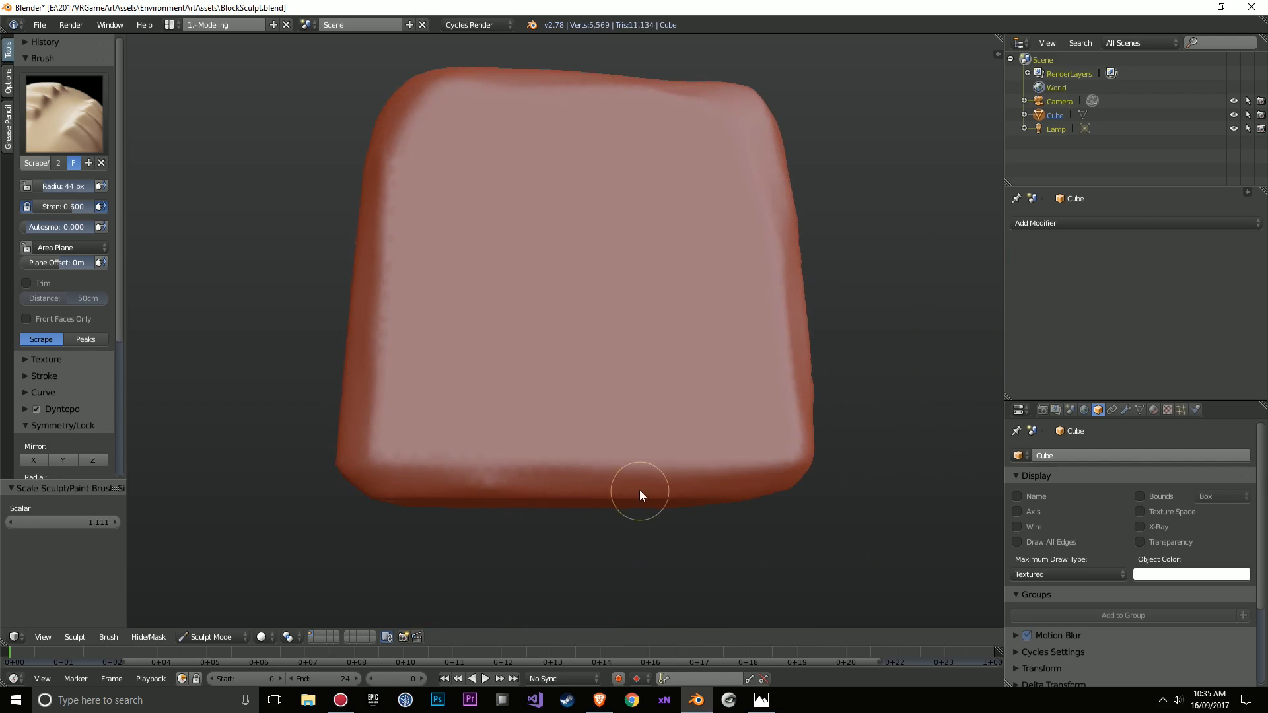
drag(638, 494, 542, 467)
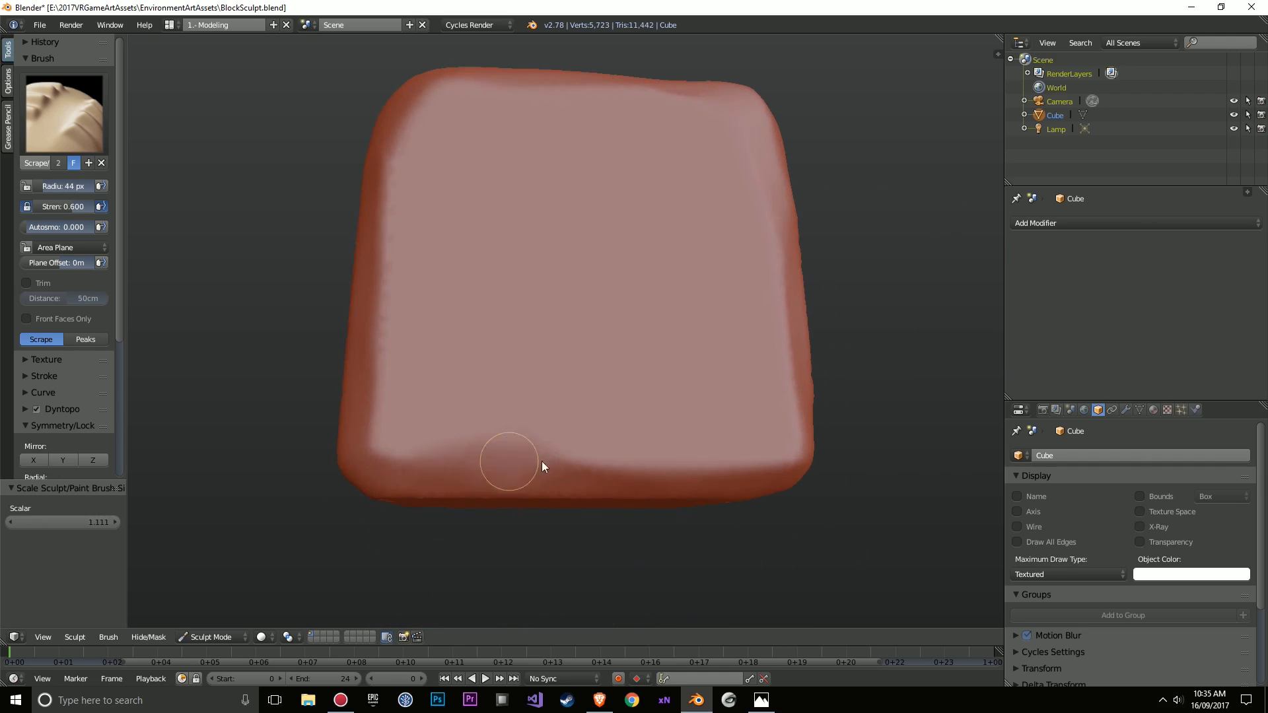
drag(541, 467, 671, 493)
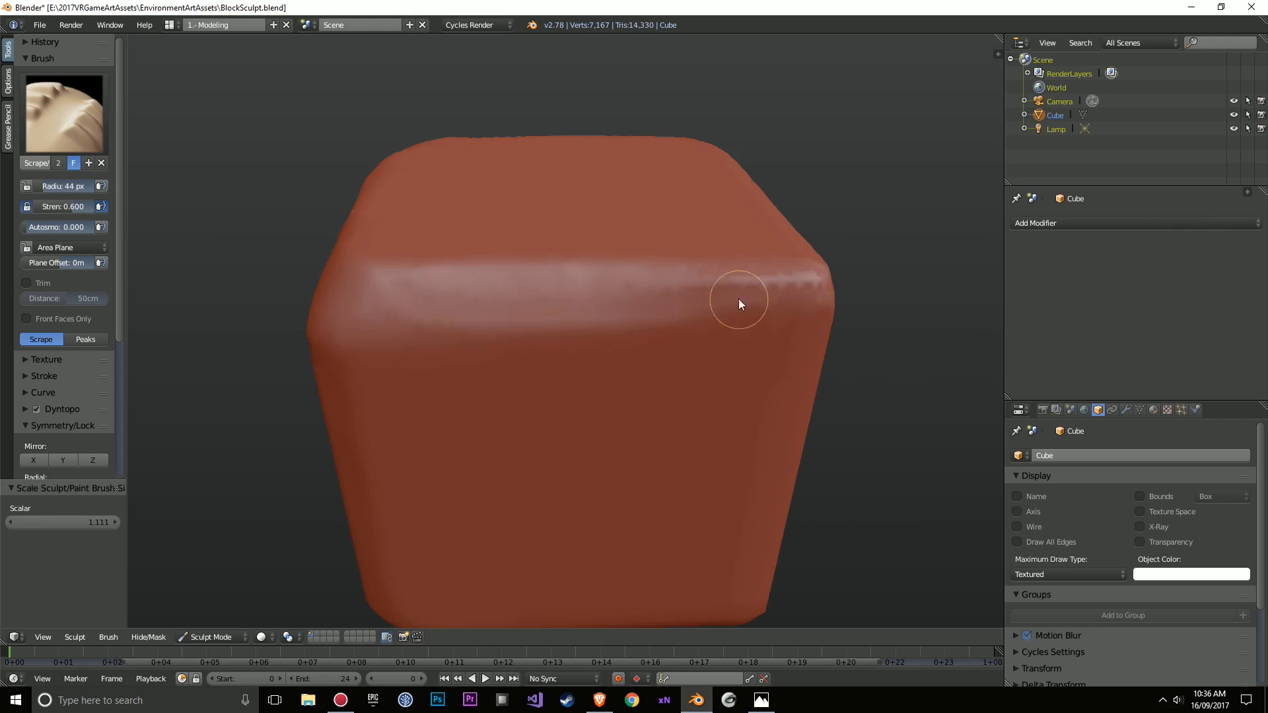
drag(738, 303, 721, 341)
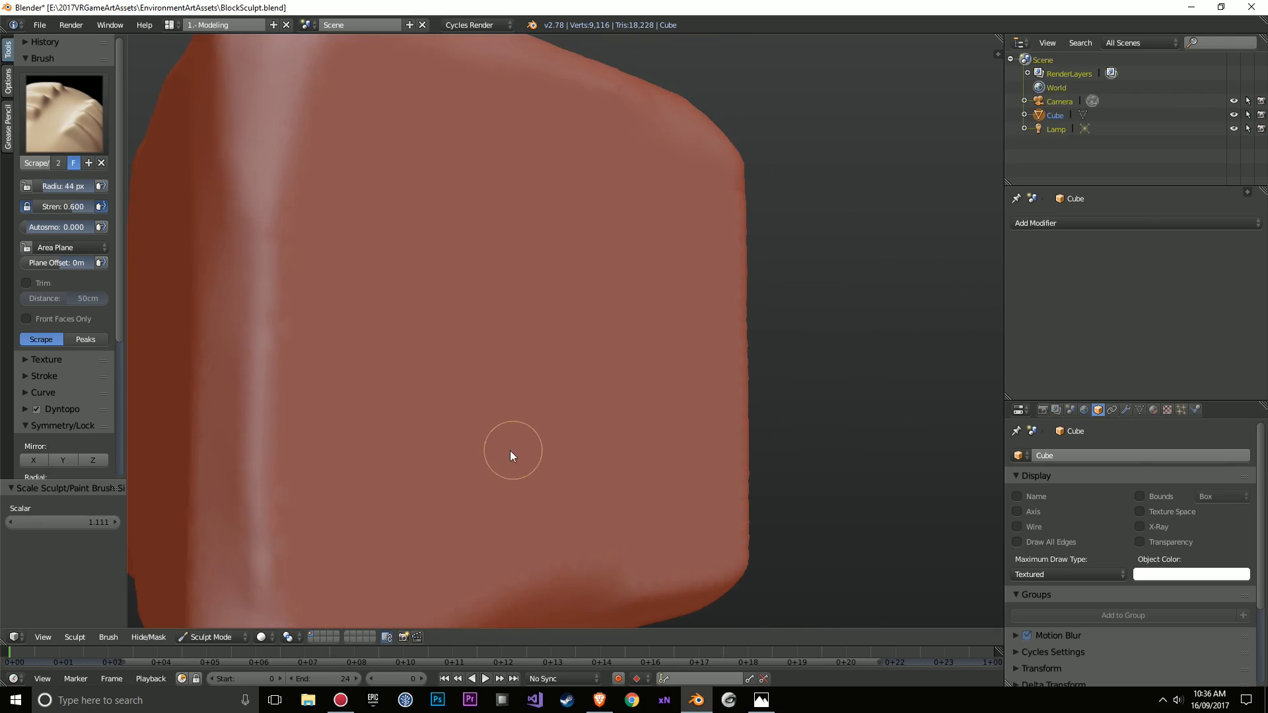
scroll(down, 3)
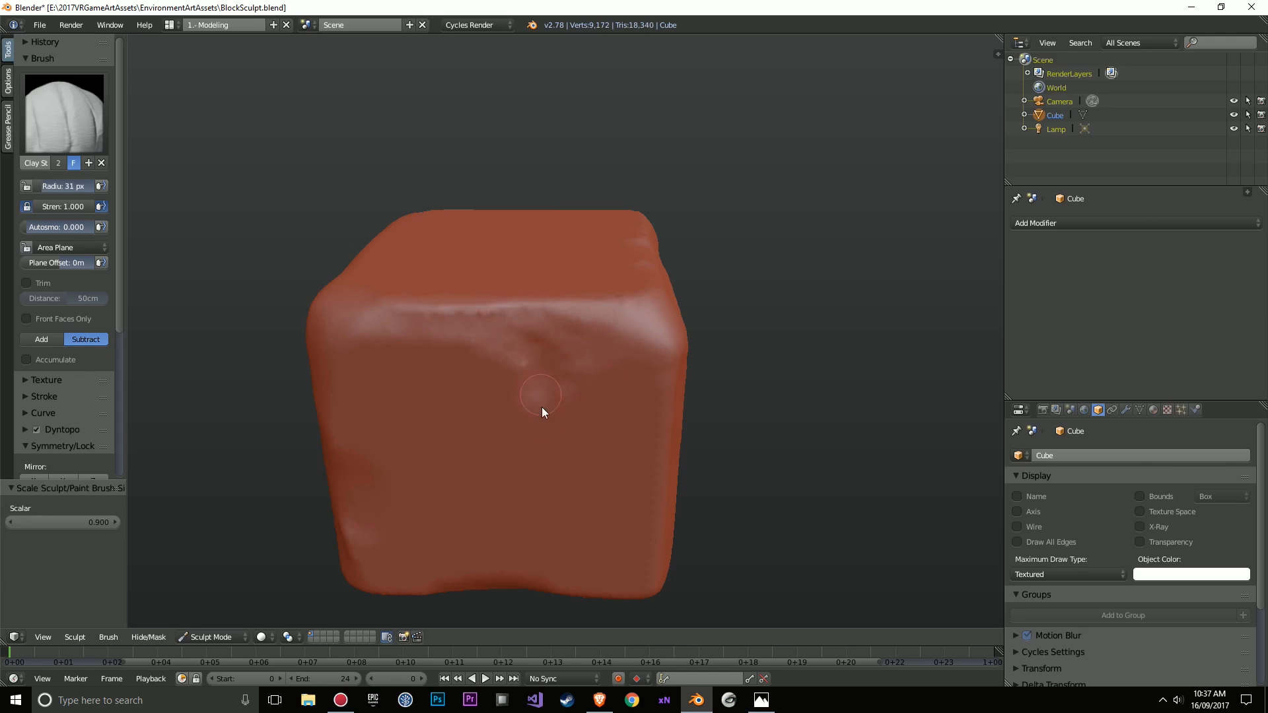
- Carve dents, a groove and a notch into the front and top faces with subtracting Clay Strips
drag(541, 404, 624, 364)
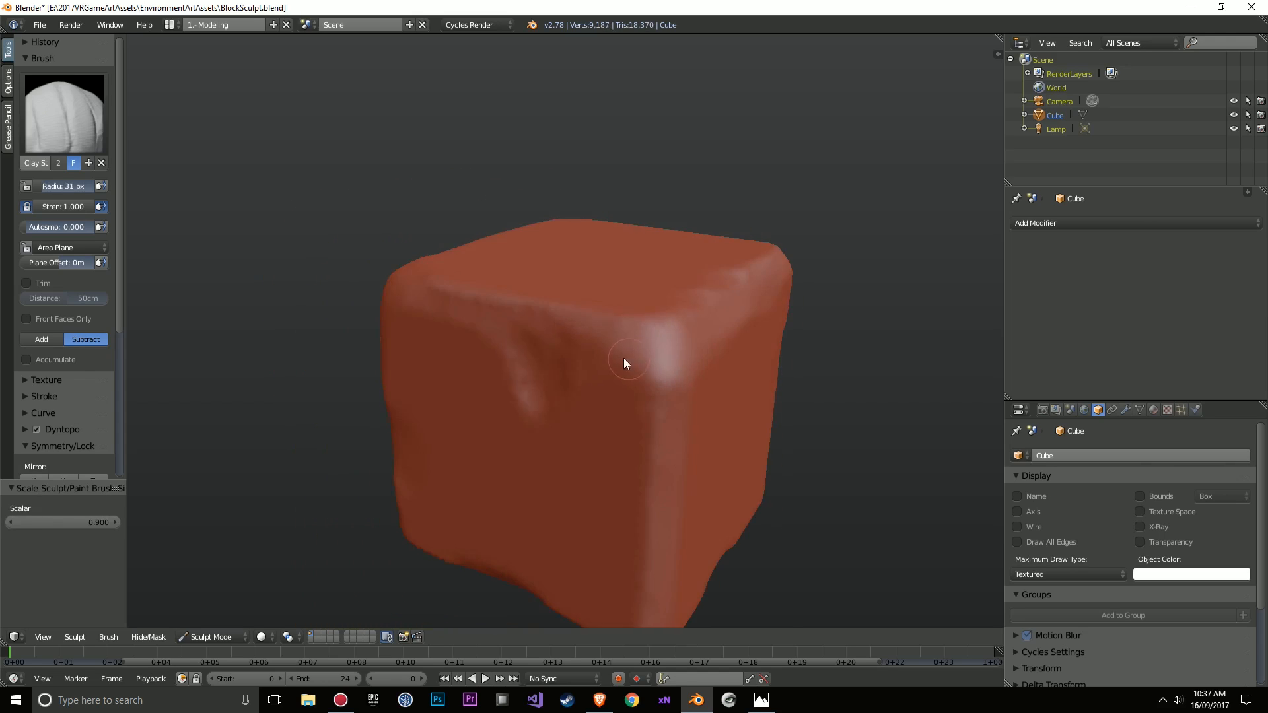
drag(626, 364, 546, 372)
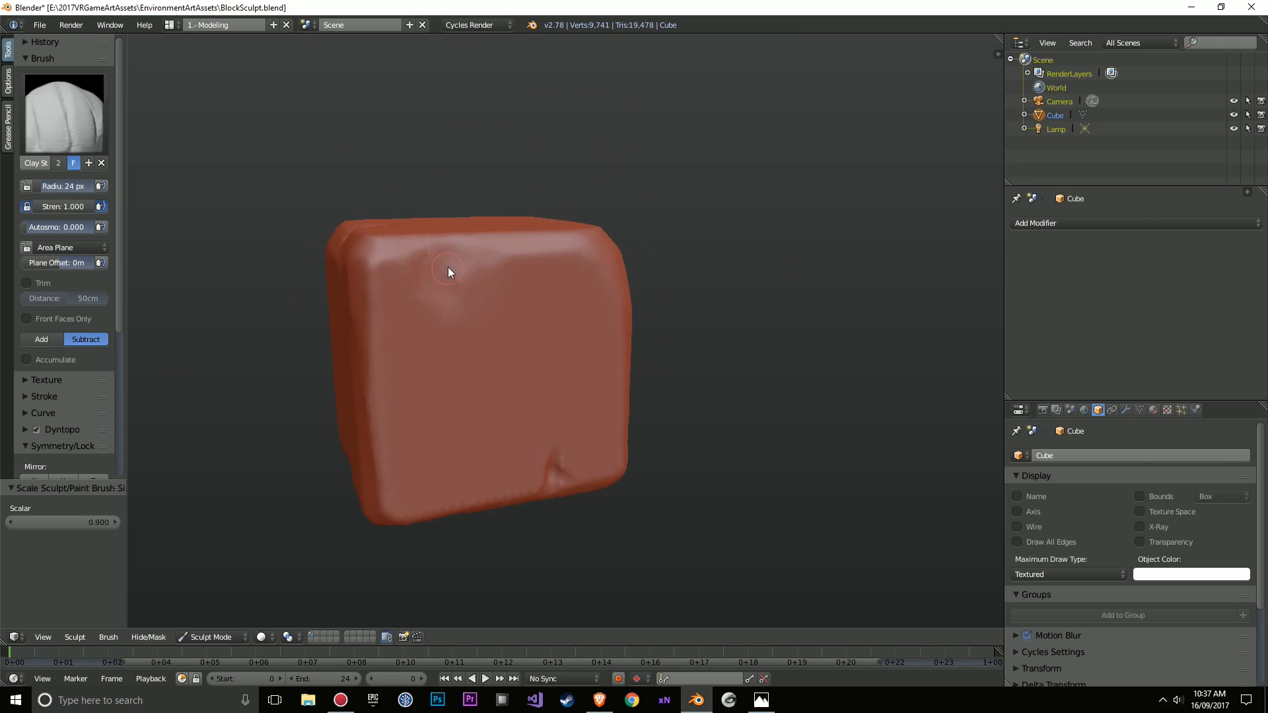
drag(449, 273, 415, 245)
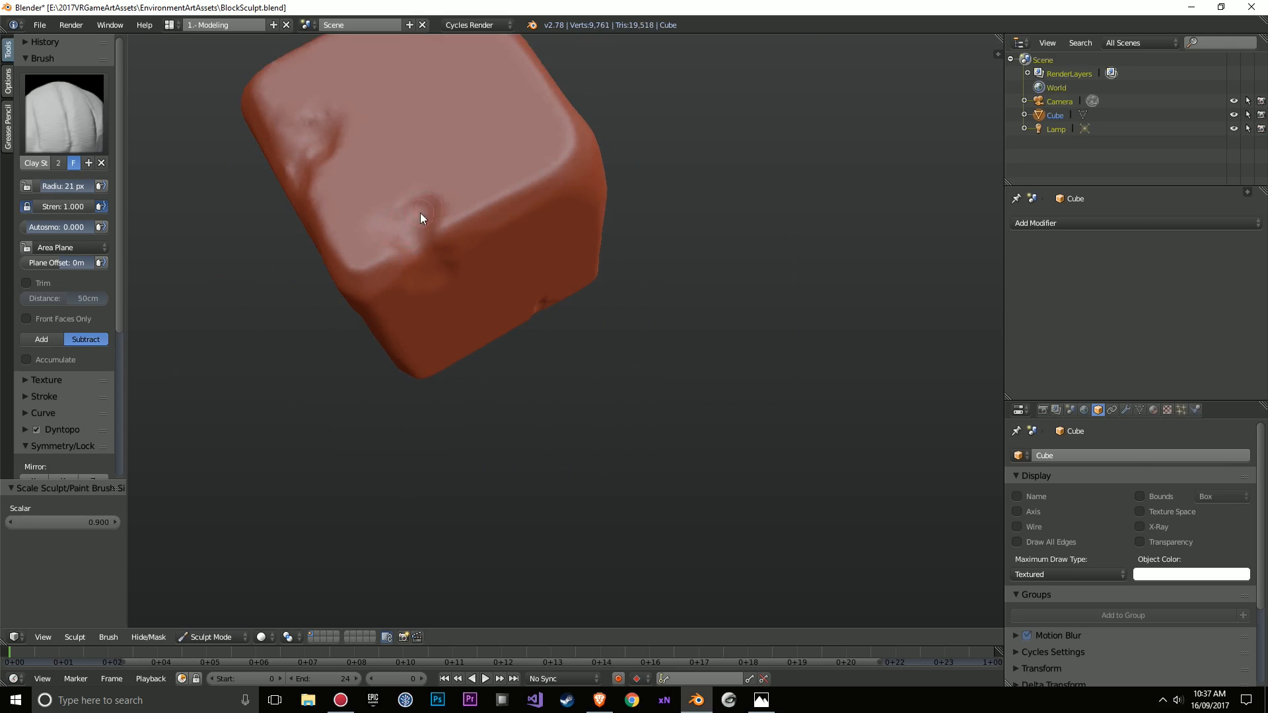
drag(420, 219, 557, 293)
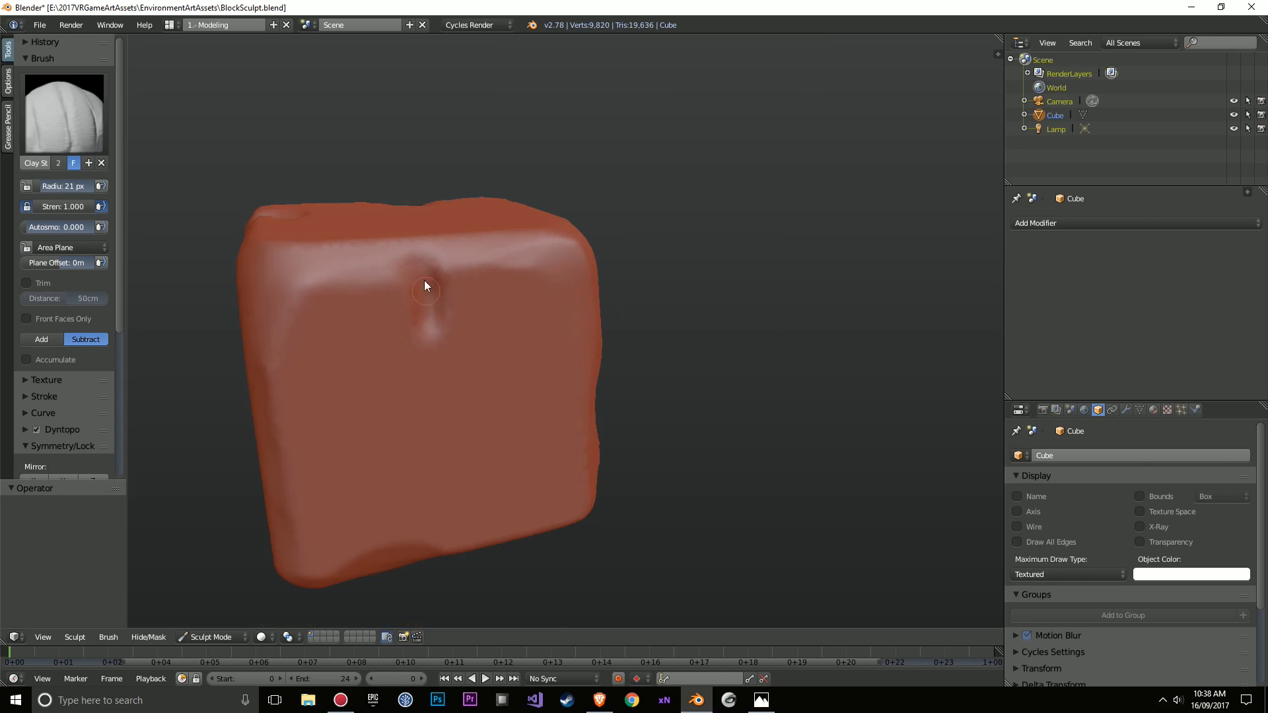
drag(424, 285, 459, 289)
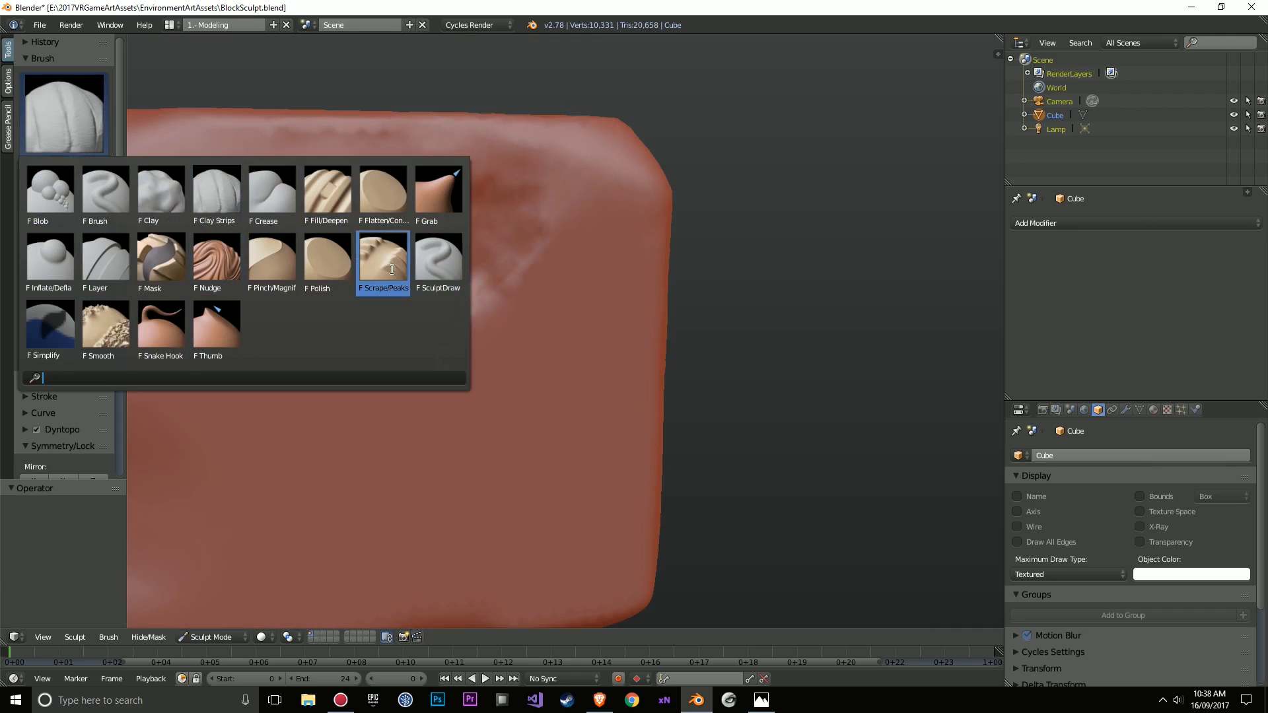
- Pick the Scrape/Peaks brush again and stroke it down the block's front face
click(382, 263)
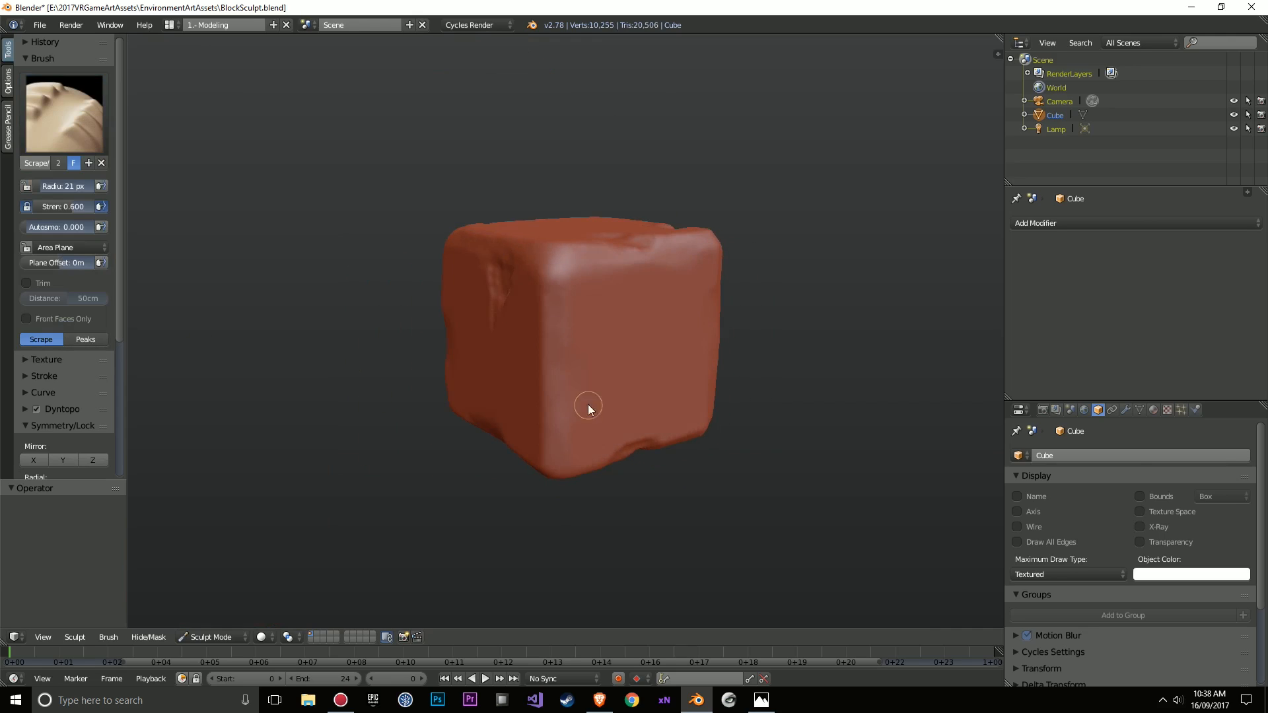
drag(588, 405, 615, 228)
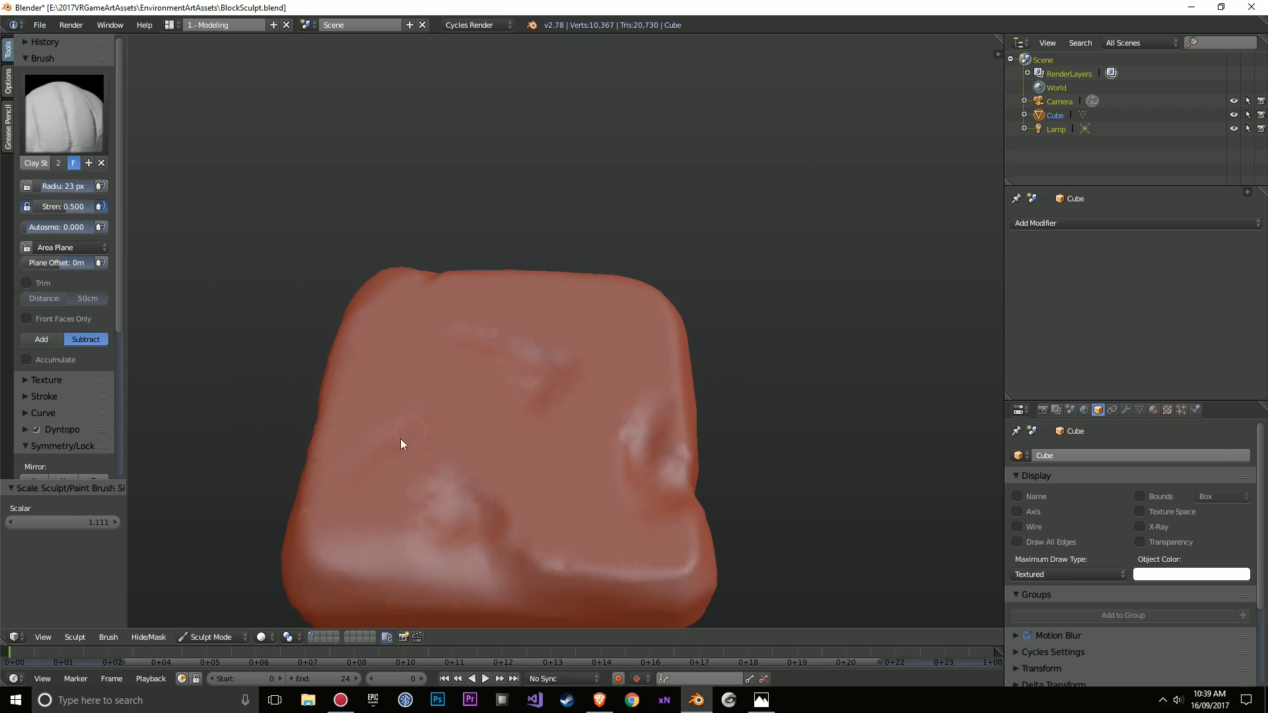
- Carve shallow dents into the block's surface and top face
drag(404, 444, 374, 421)
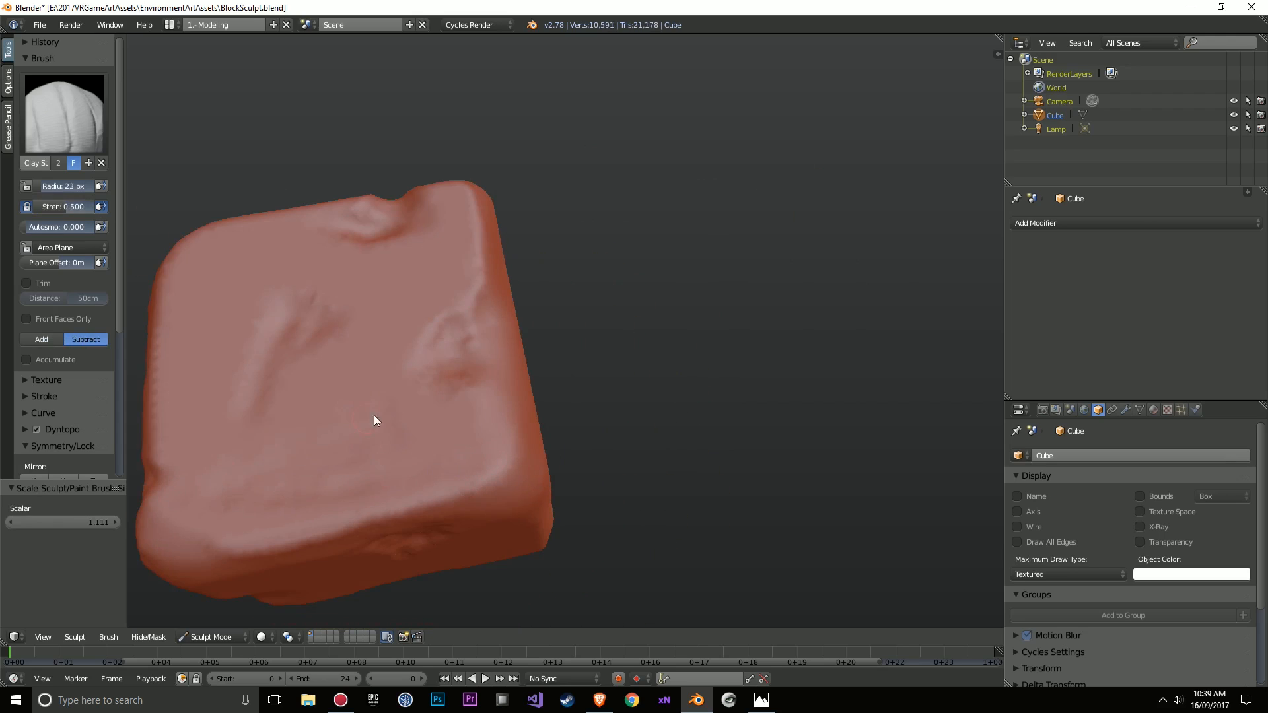
drag(374, 420, 572, 276)
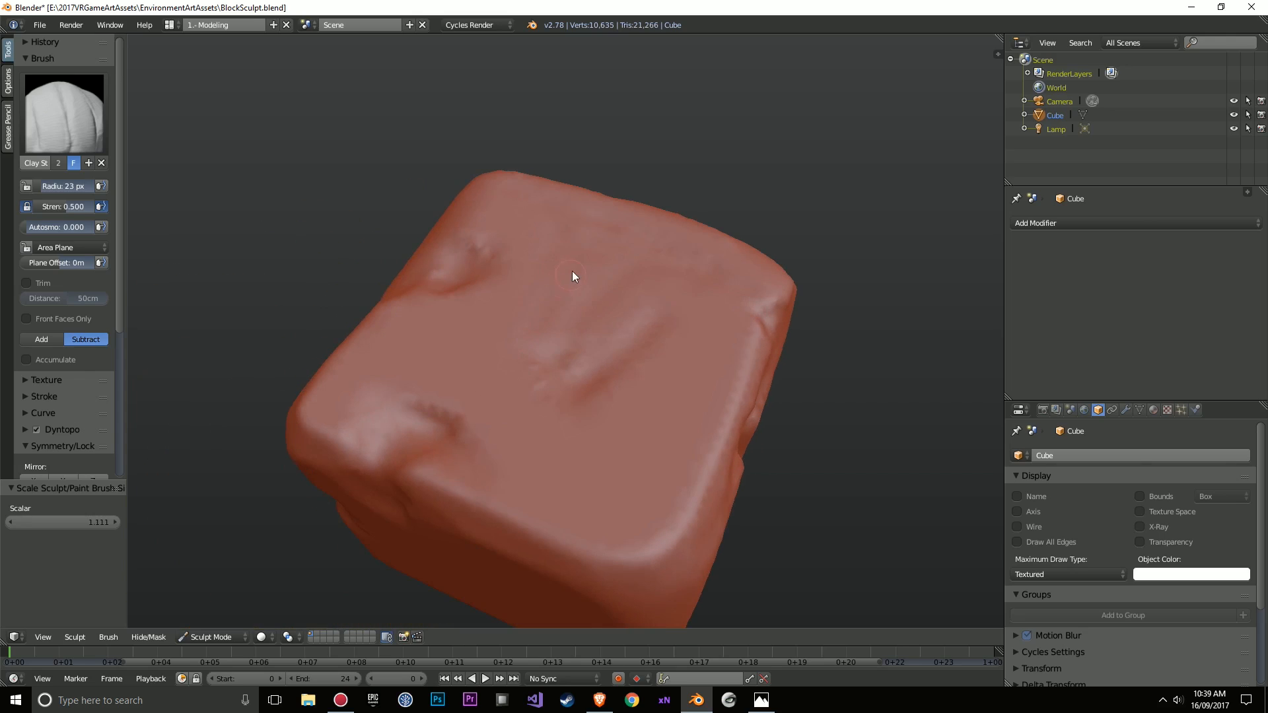
drag(569, 275, 523, 431)
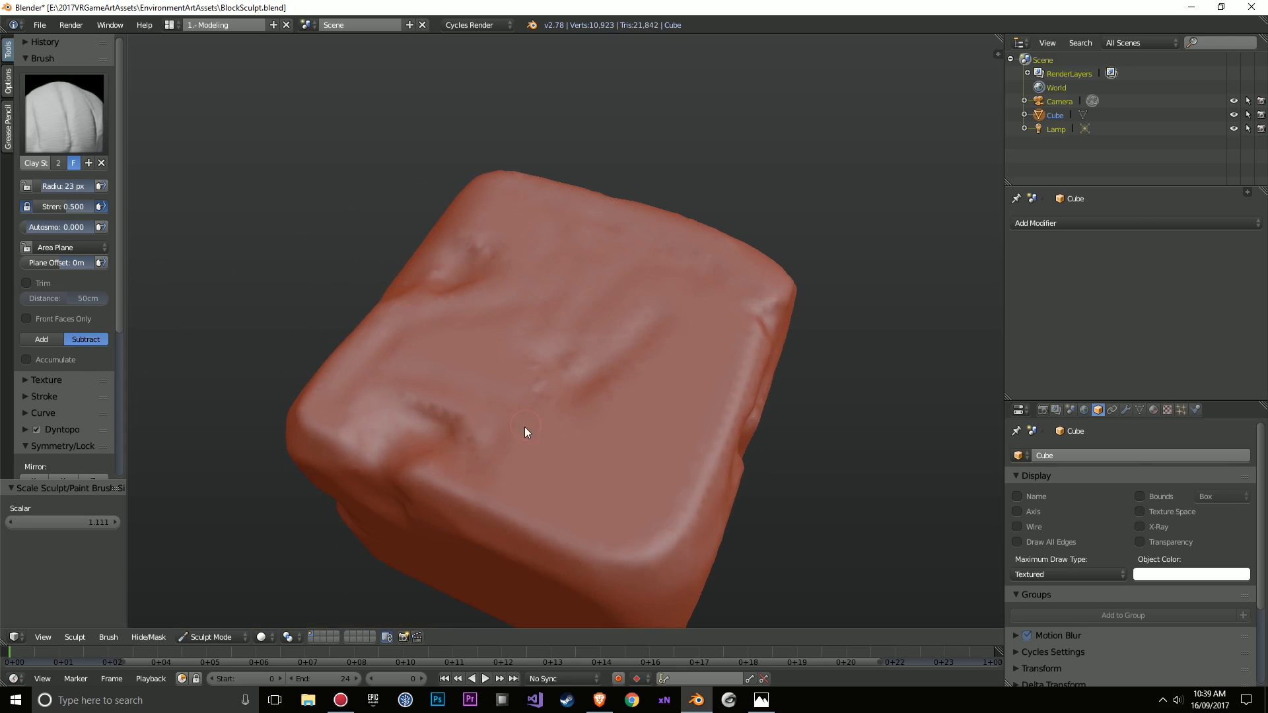
- Gouge the front face and wear down the block's side edges from new angles
drag(525, 431, 732, 333)
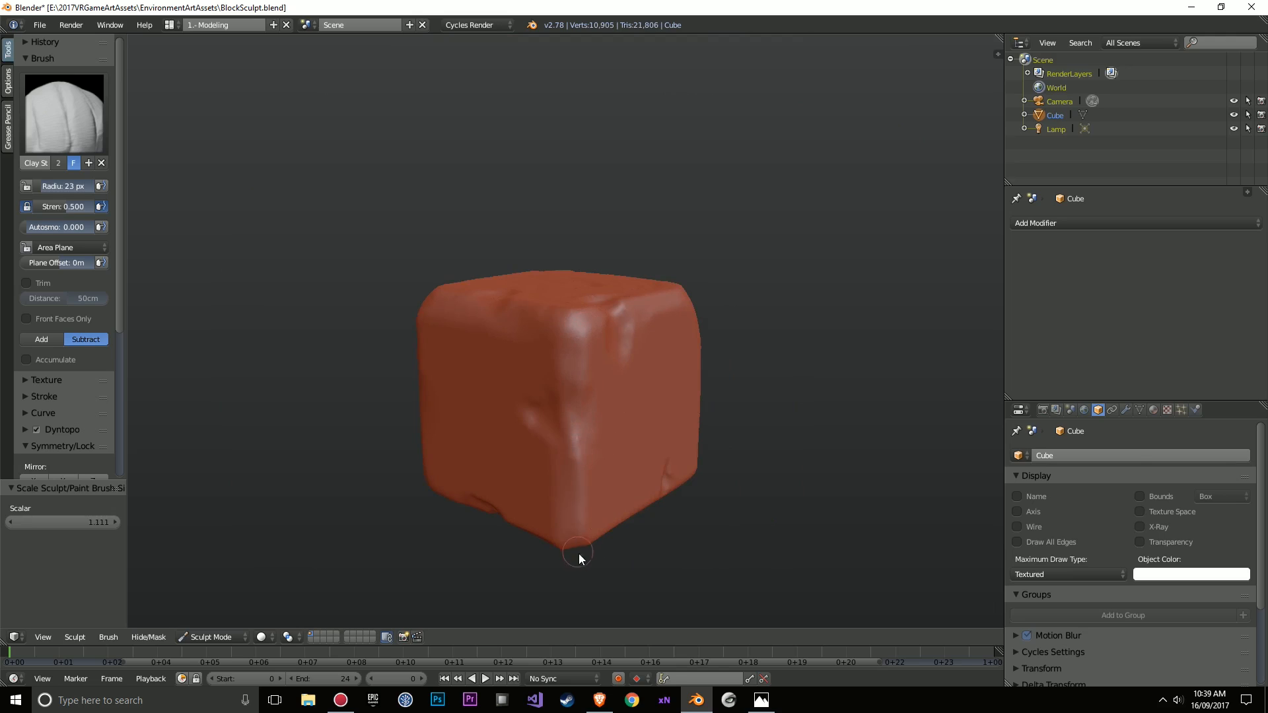
drag(579, 558, 630, 388)
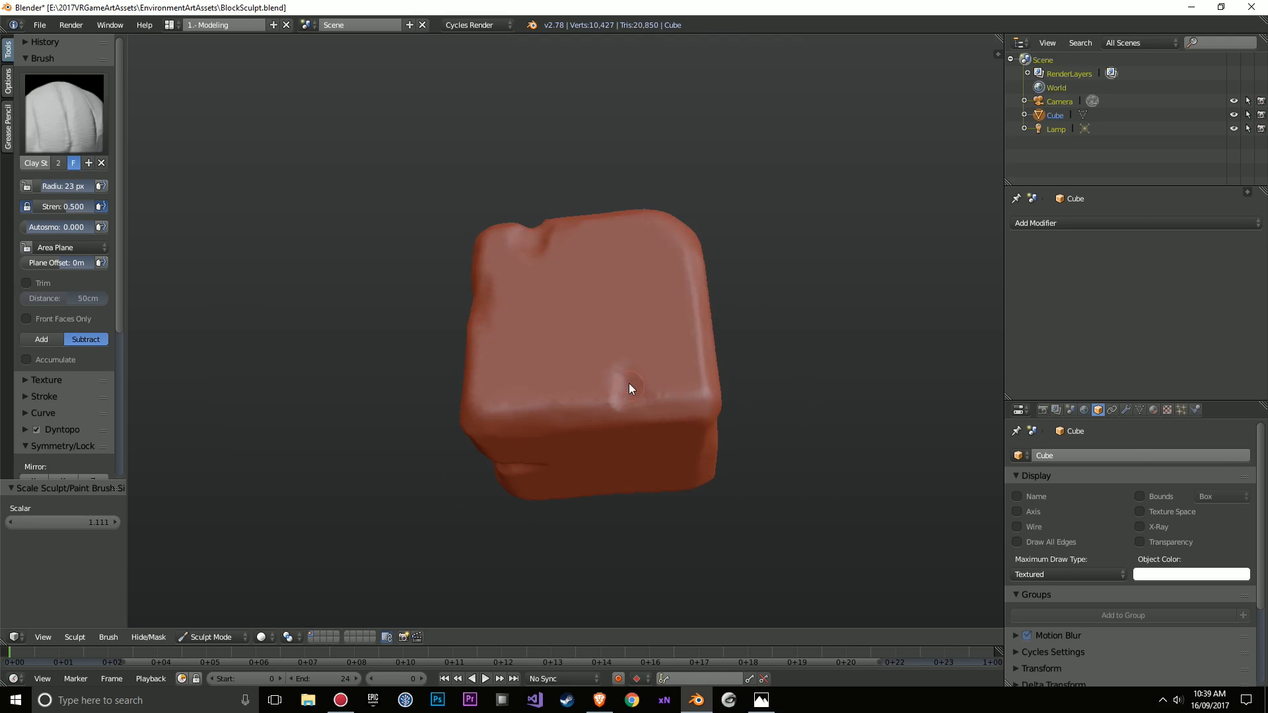
drag(631, 388, 804, 428)
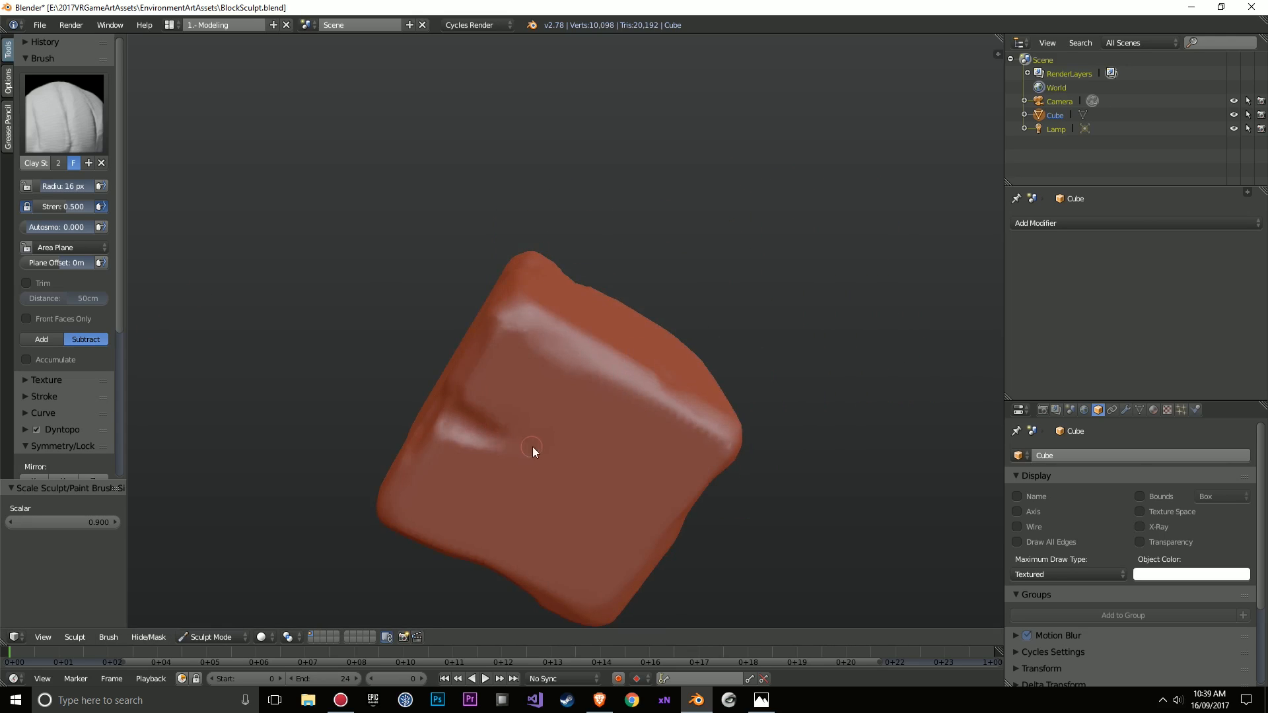
drag(532, 451, 728, 408)
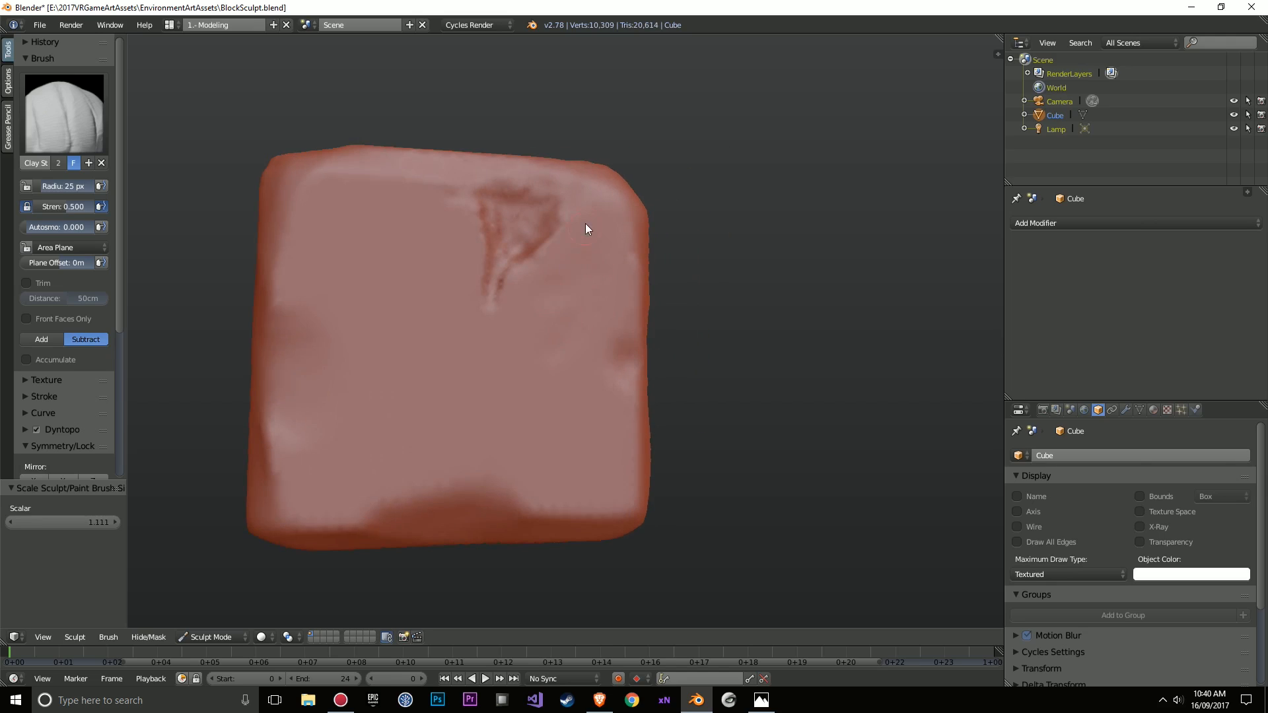
drag(587, 229, 443, 457)
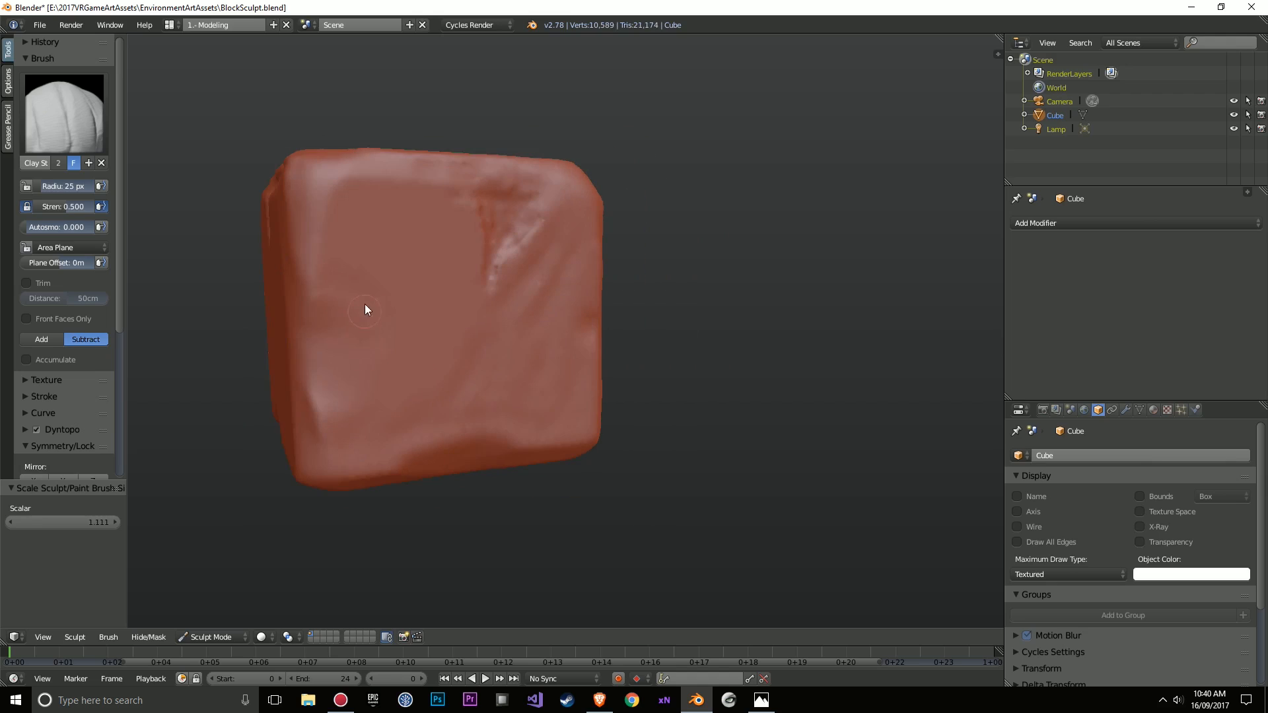
drag(365, 310, 372, 212)
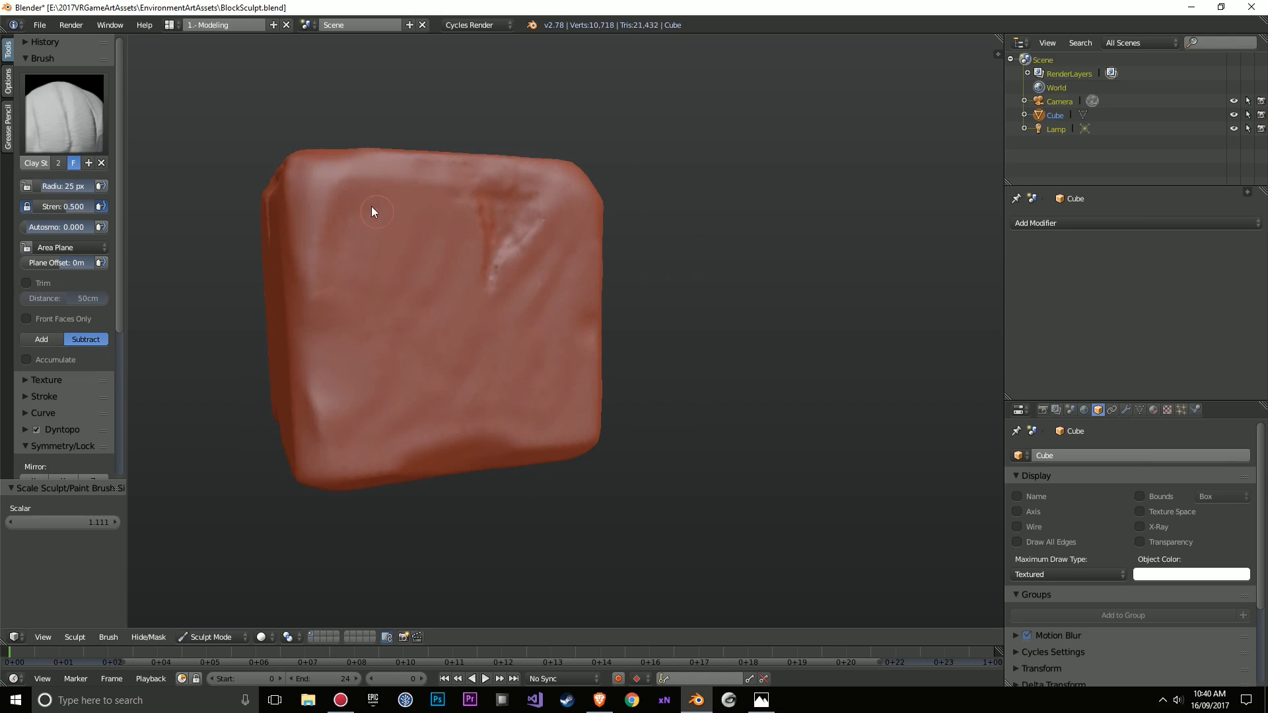
drag(371, 212, 358, 323)
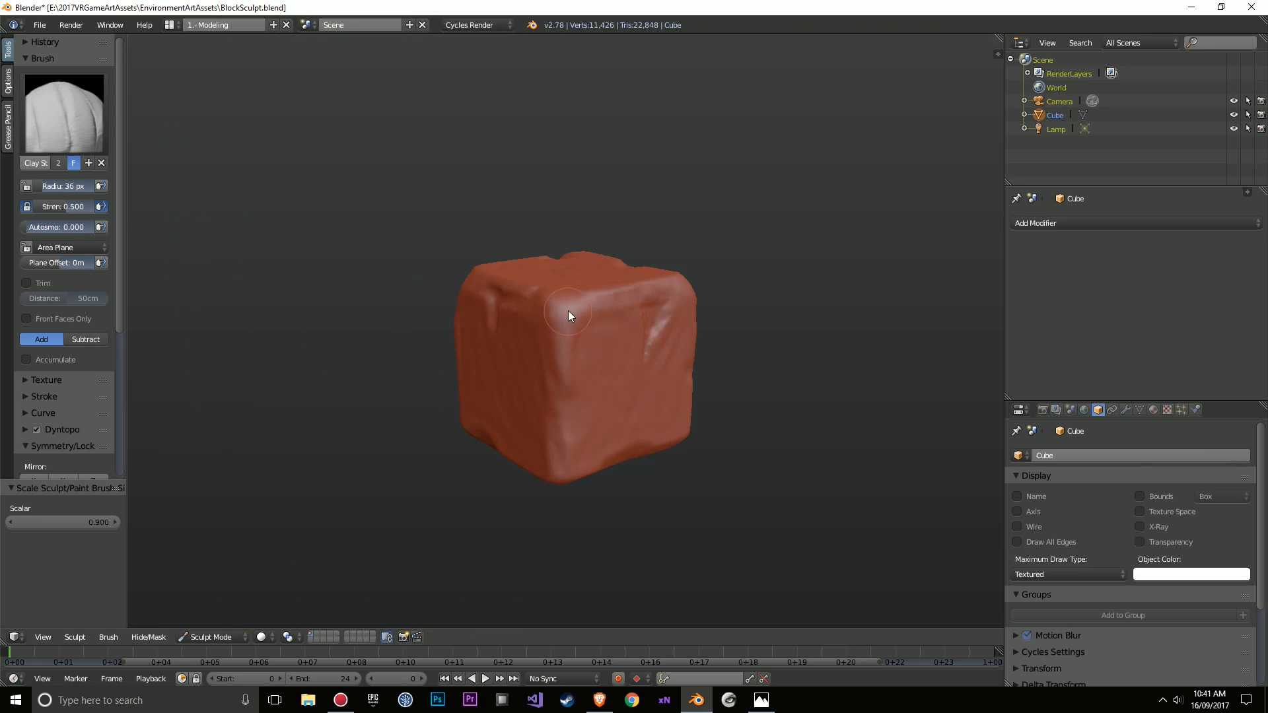
- Build up ridges close-up, then switch to subtract and carve deep grooves and a crack
drag(569, 316, 514, 420)
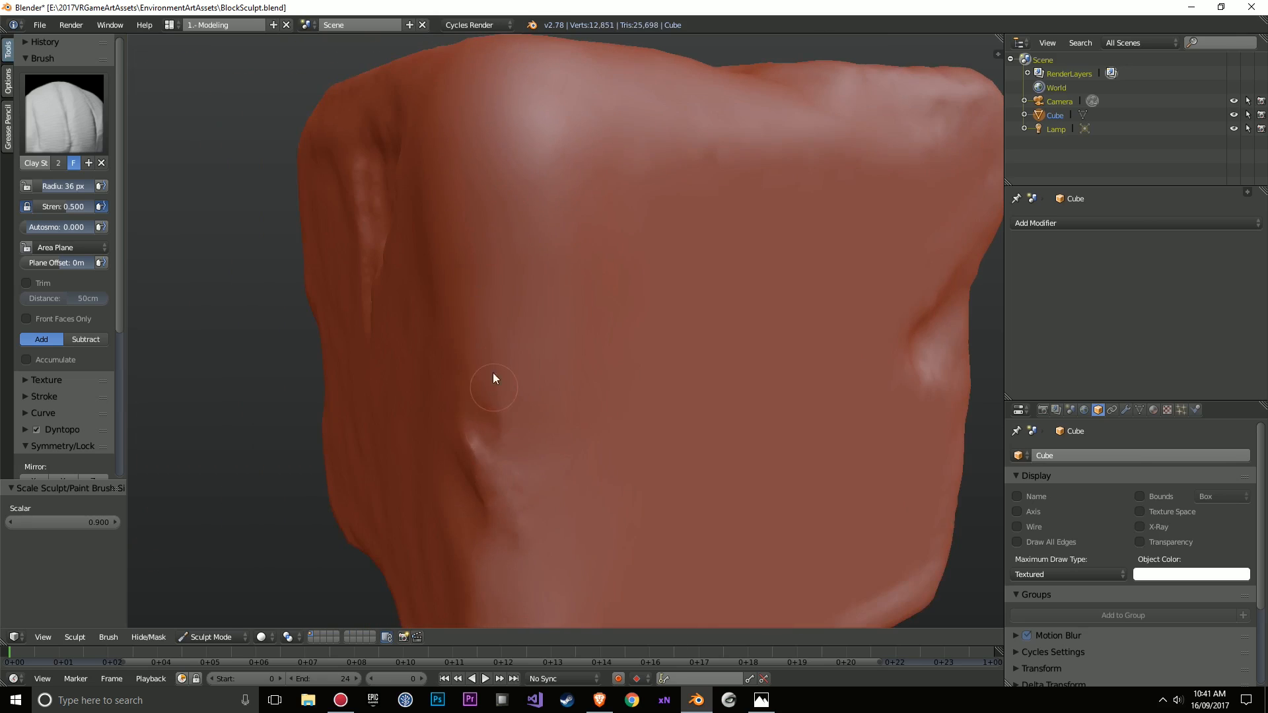
drag(493, 380, 477, 267)
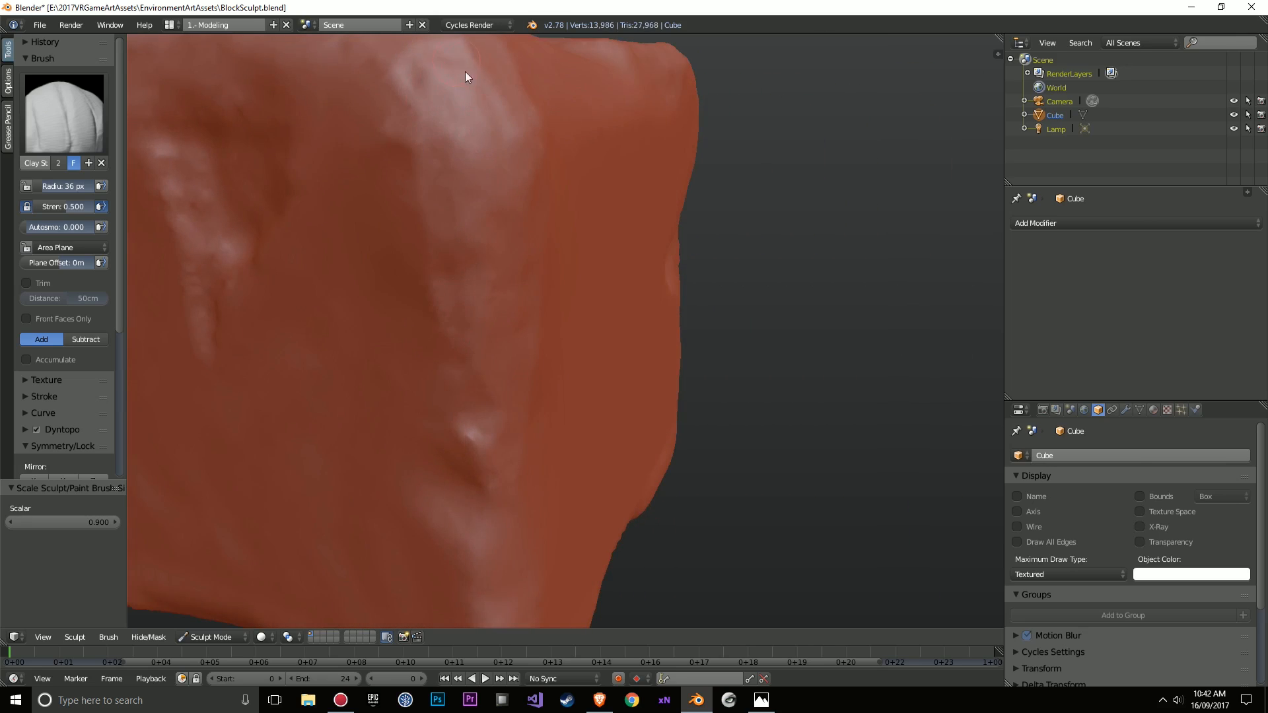
click(85, 339)
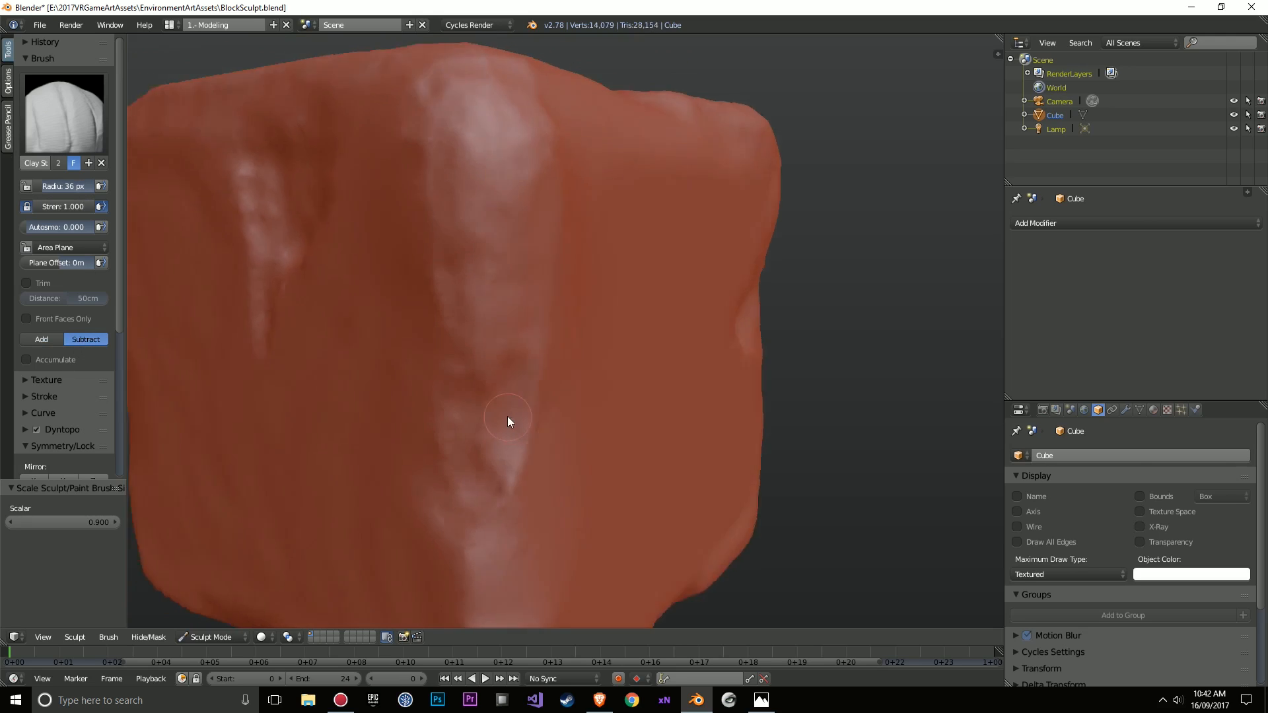
drag(508, 421, 462, 489)
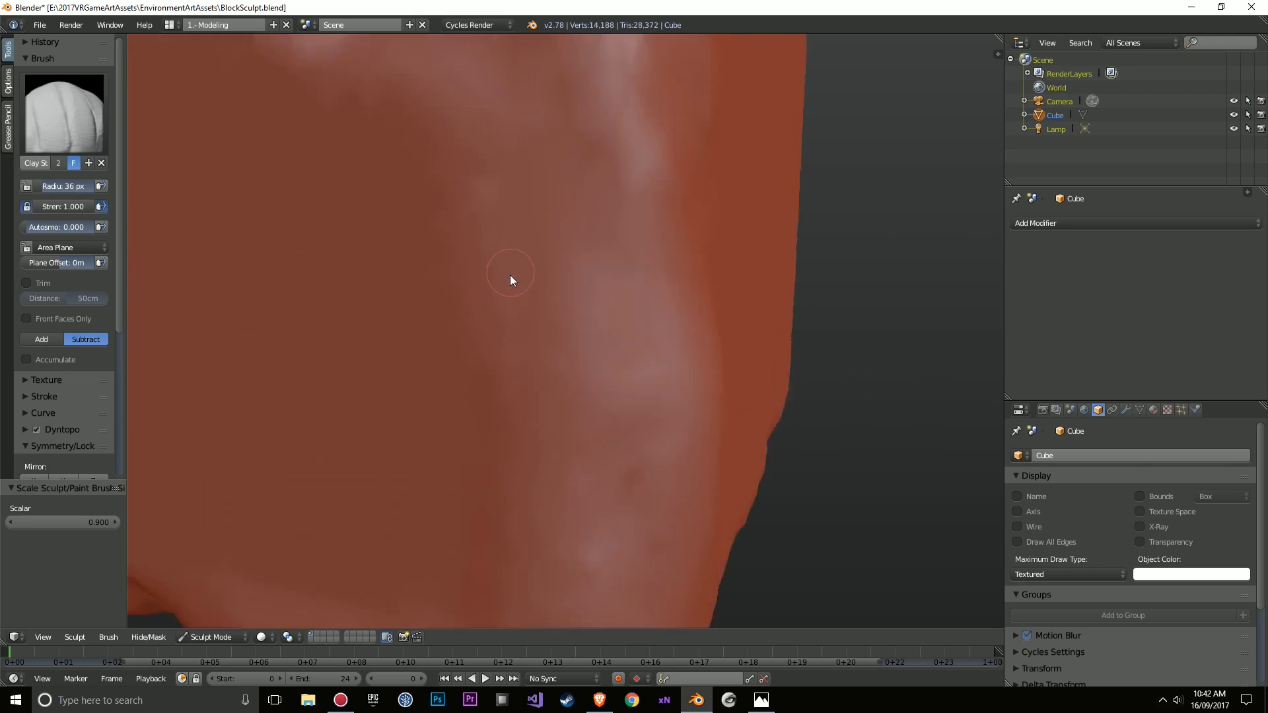
drag(509, 281, 418, 159)
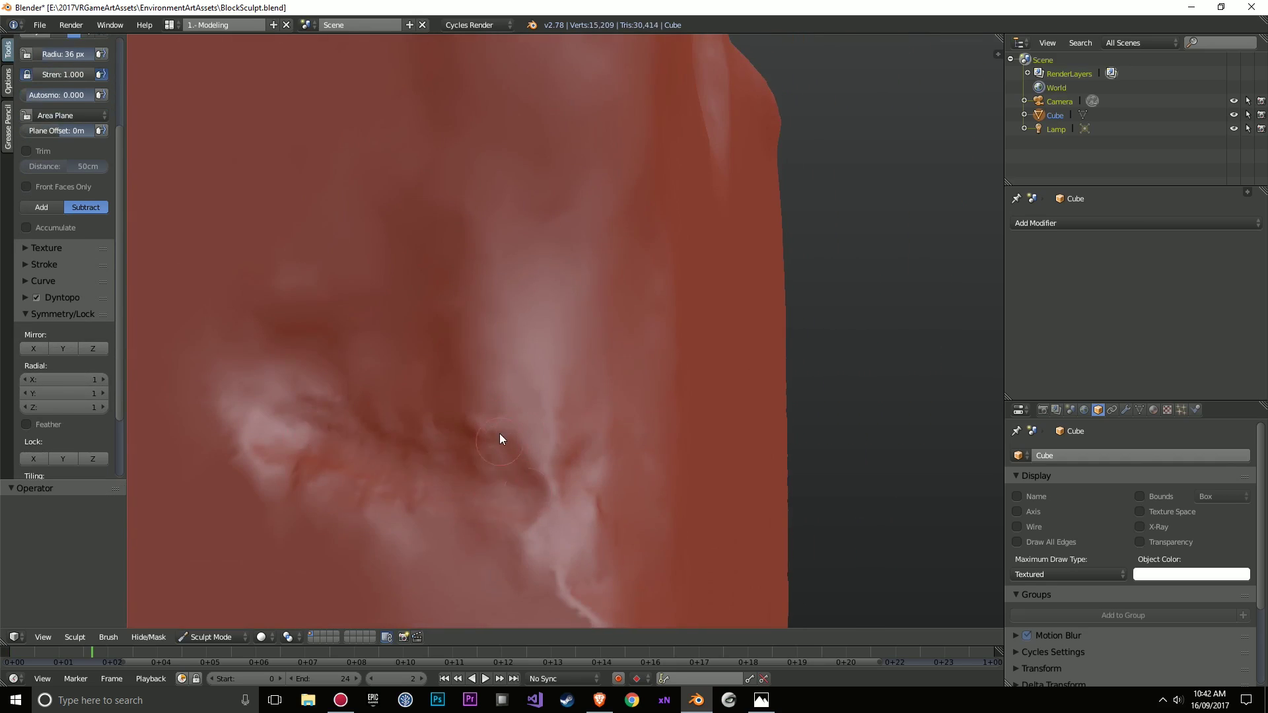
drag(500, 439, 291, 433)
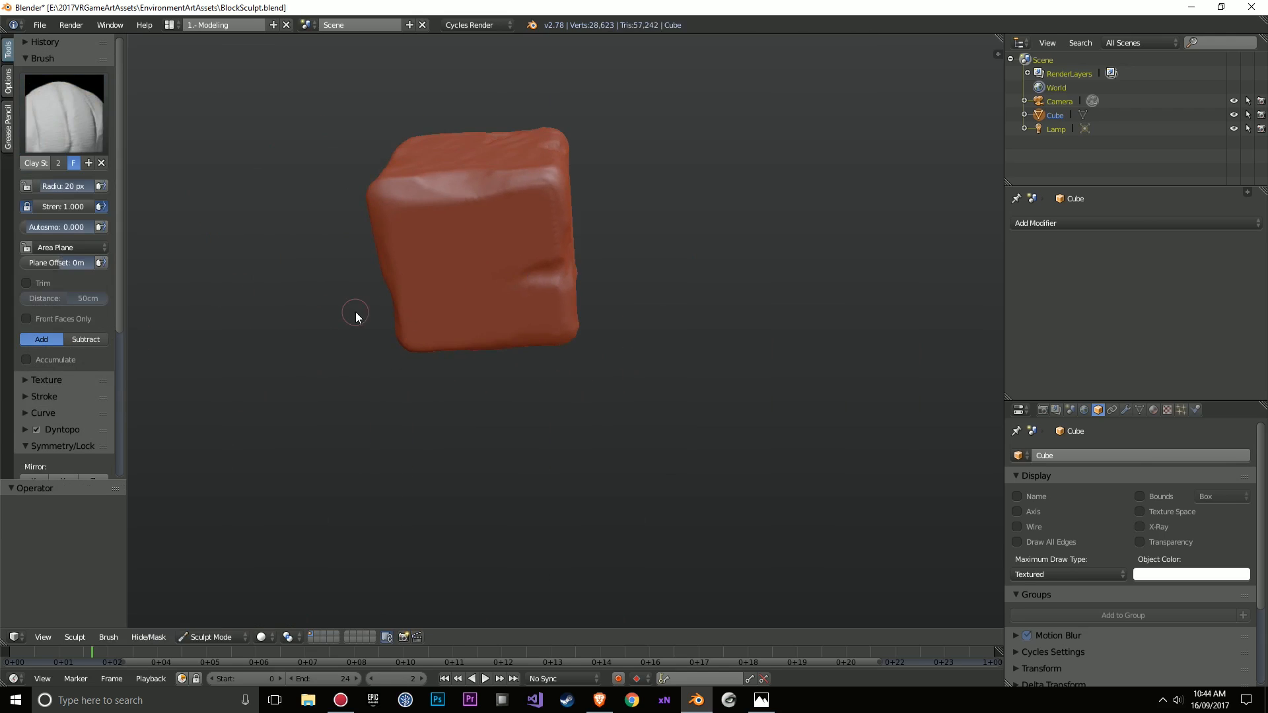
- Return to Object Mode and add a Decimate modifier to the LowPoly copy
key(Tab)
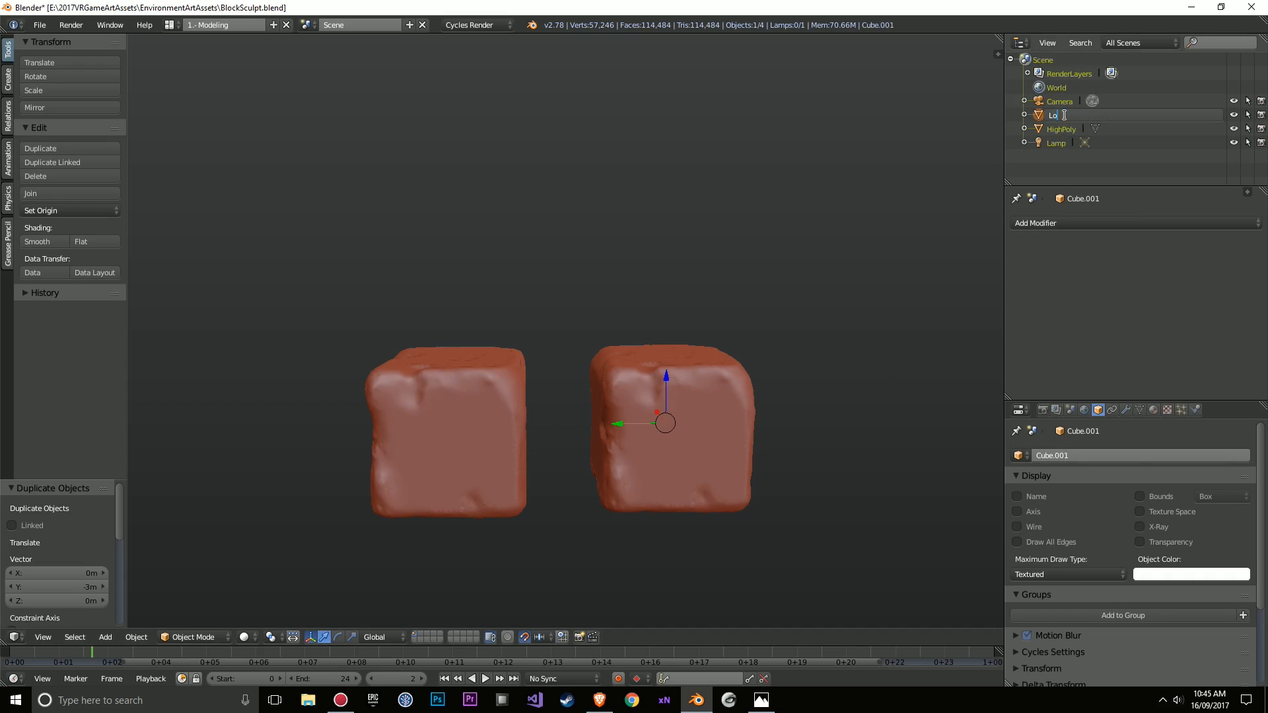
click(1034, 223)
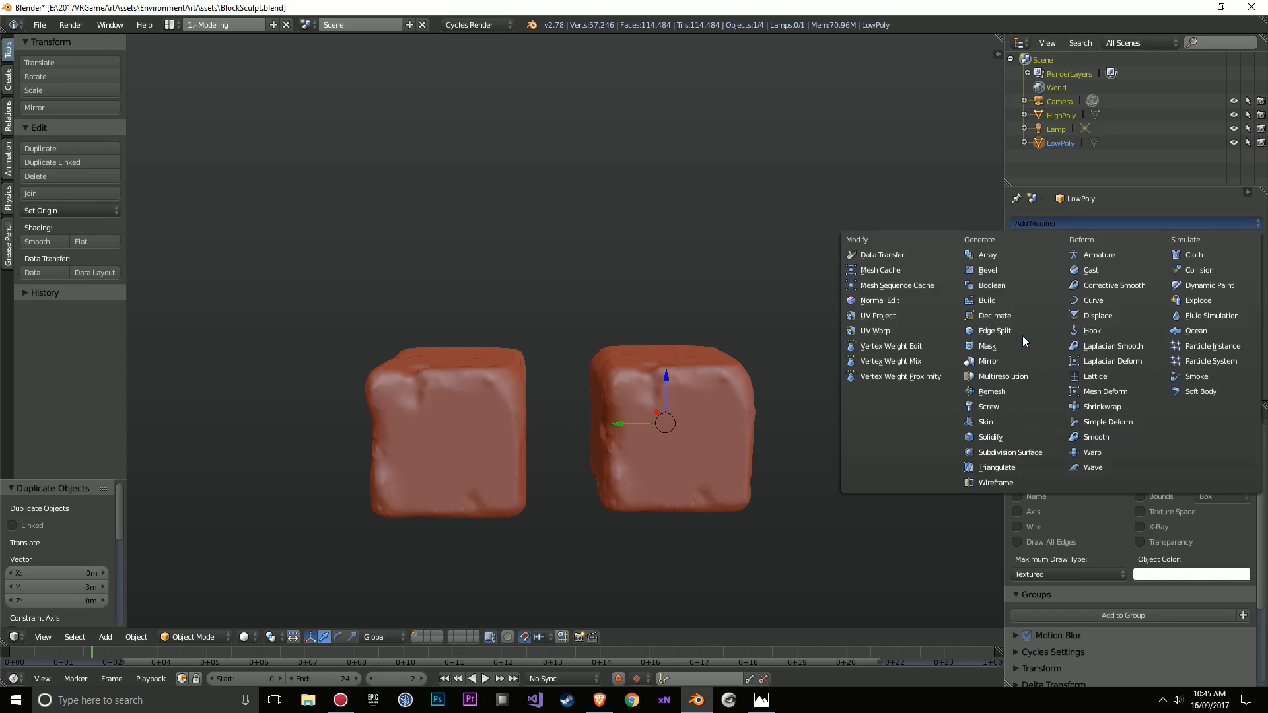
click(995, 316)
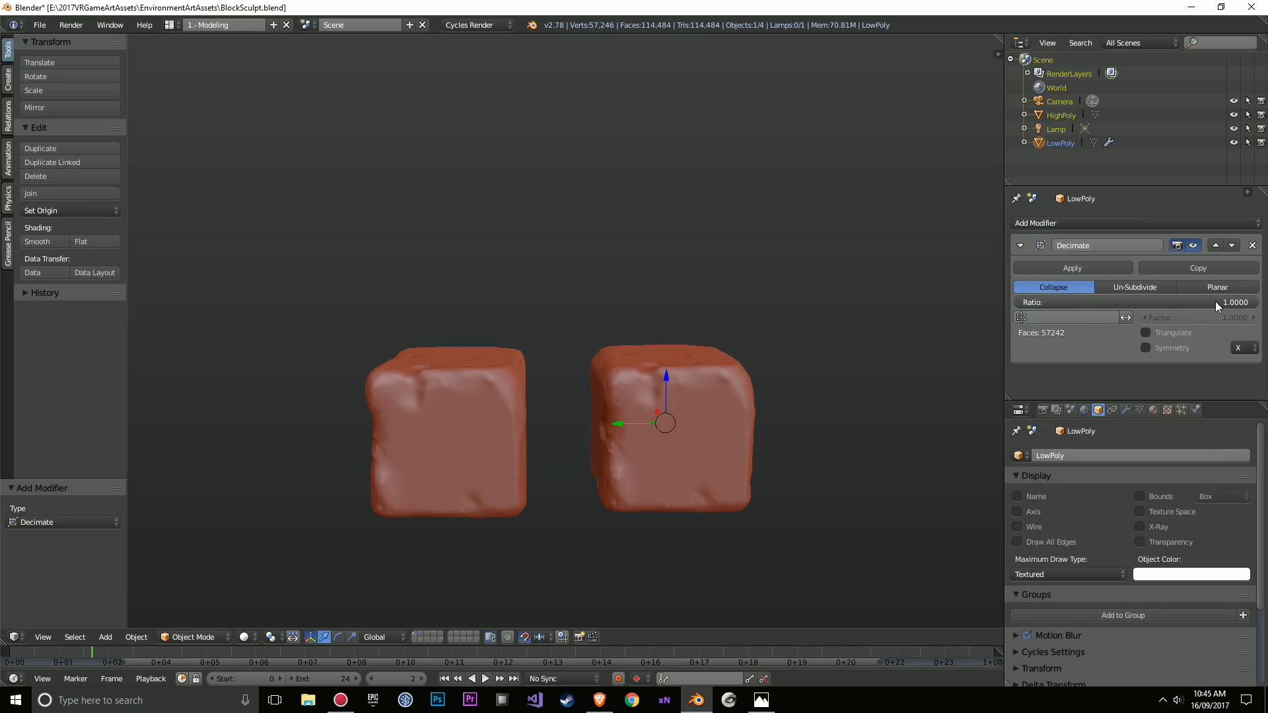